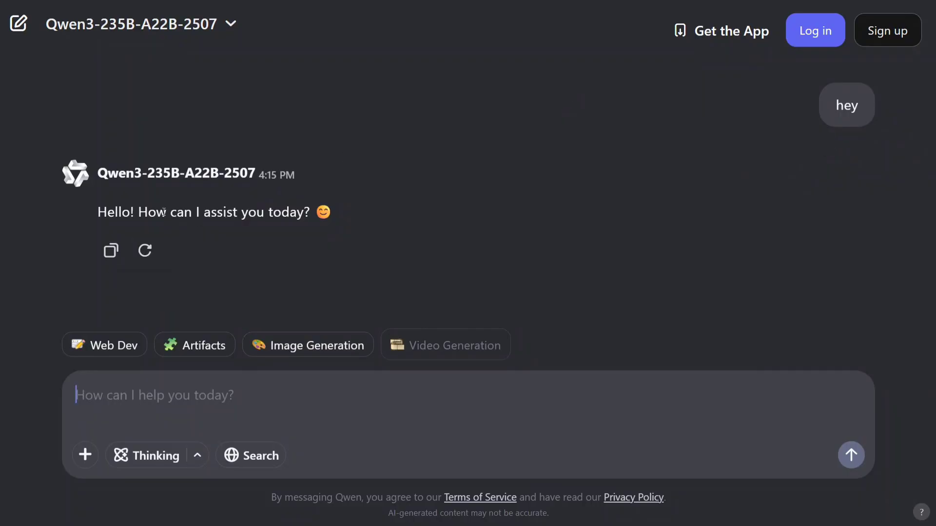
{"action": "mouse_move", "coordinate": [176, 232]}
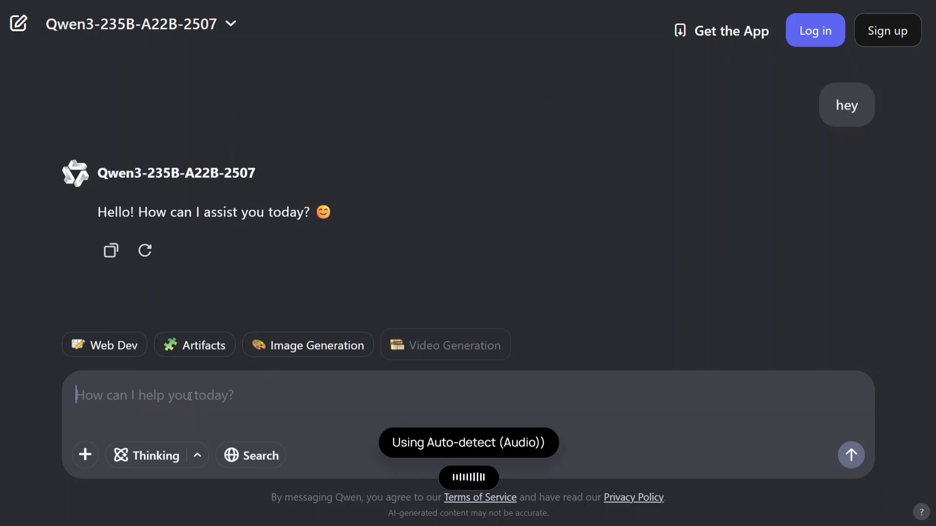
Send 'What do you think about life?', stay logged out at the Welcome prompt, and read the reply
{"action": "type", "text": "What do you think about life?"}
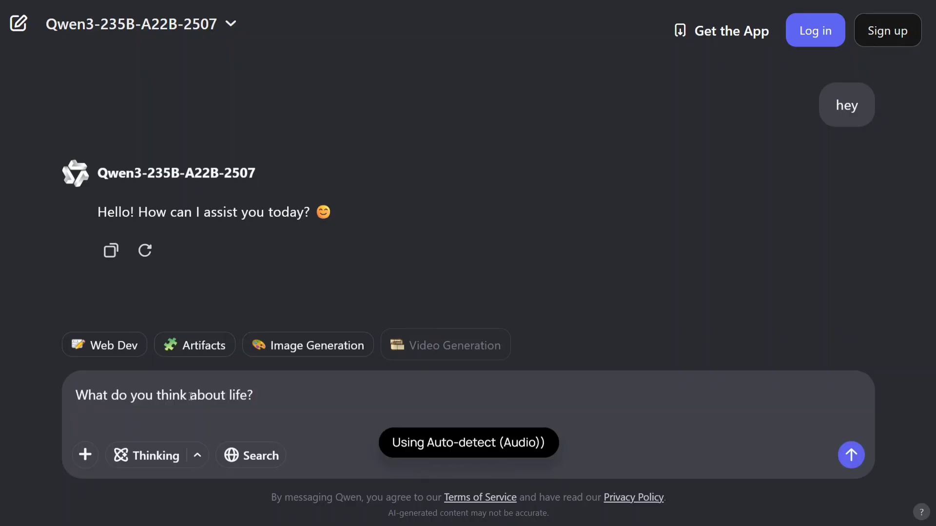
{"action": "left_click", "coordinate": [850, 455]}
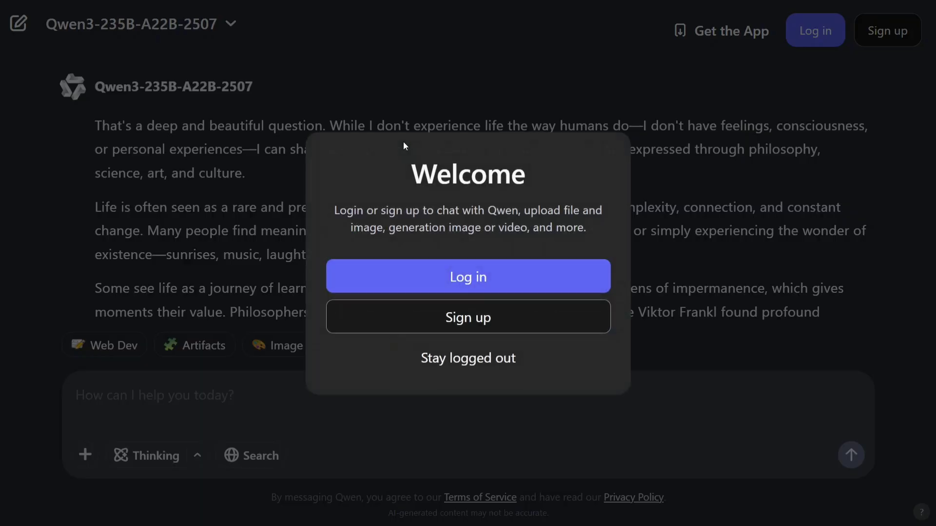
{"action": "left_click", "coordinate": [468, 358]}
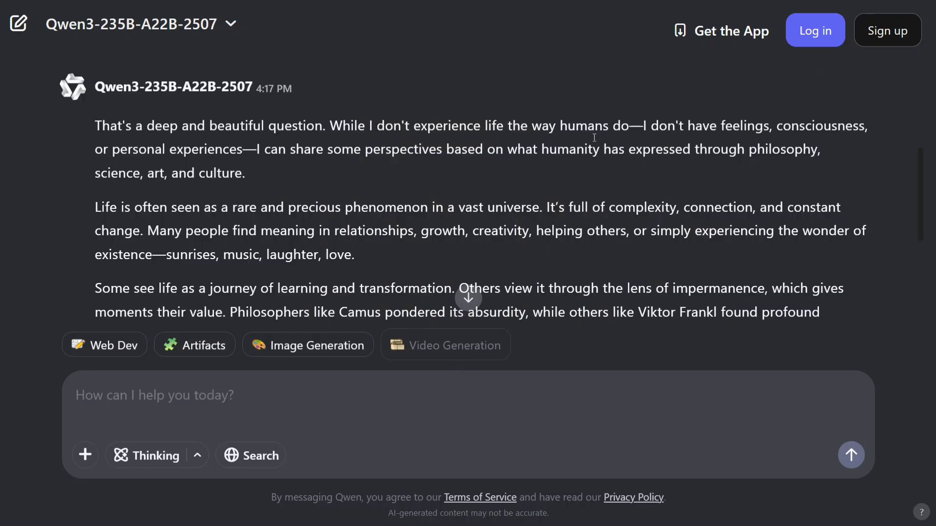
{"action": "mouse_move", "coordinate": [713, 133]}
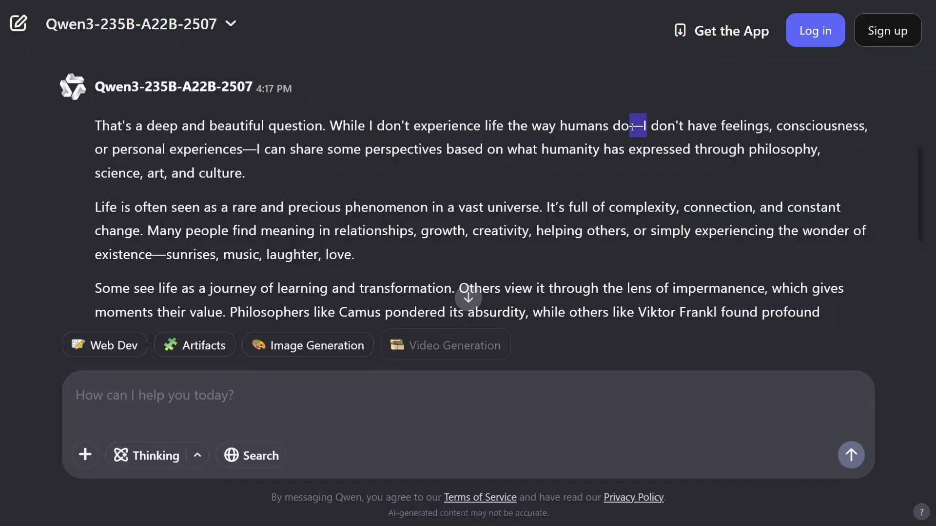
{"action": "scroll", "scroll_direction": "down", "scroll_amount": 3}
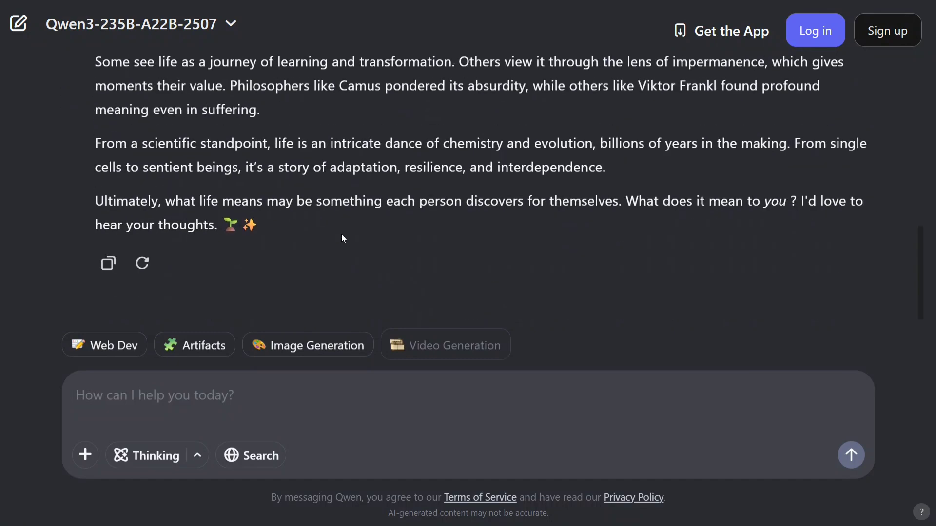
{"action": "scroll", "scroll_direction": "up", "scroll_amount": 3}
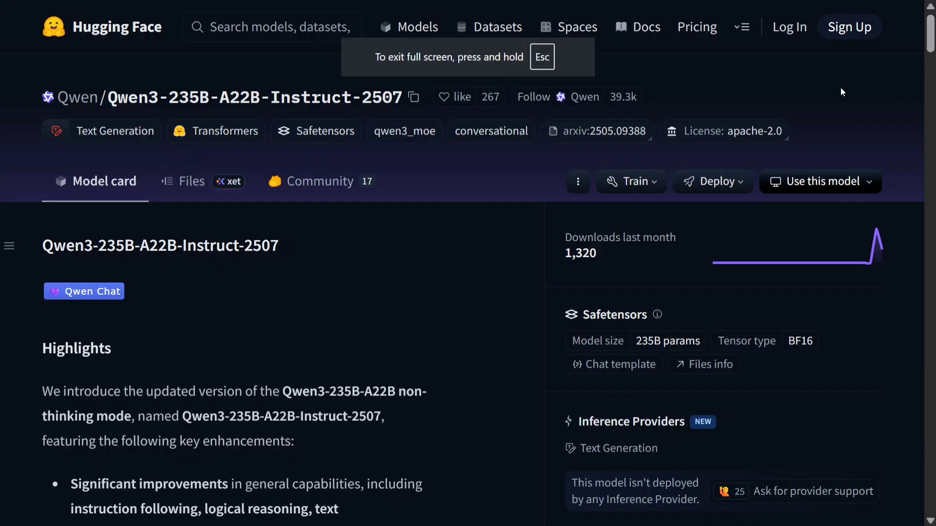
{"action": "mouse_move", "coordinate": [192, 182]}
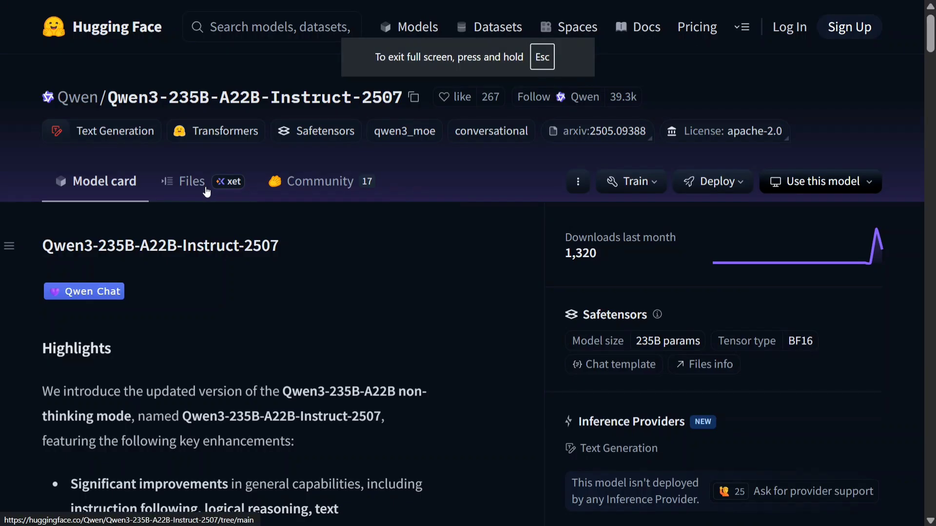
Show the Files list, scroll to model-00118-of-00118, then return to the top
{"action": "left_click", "coordinate": [193, 181]}
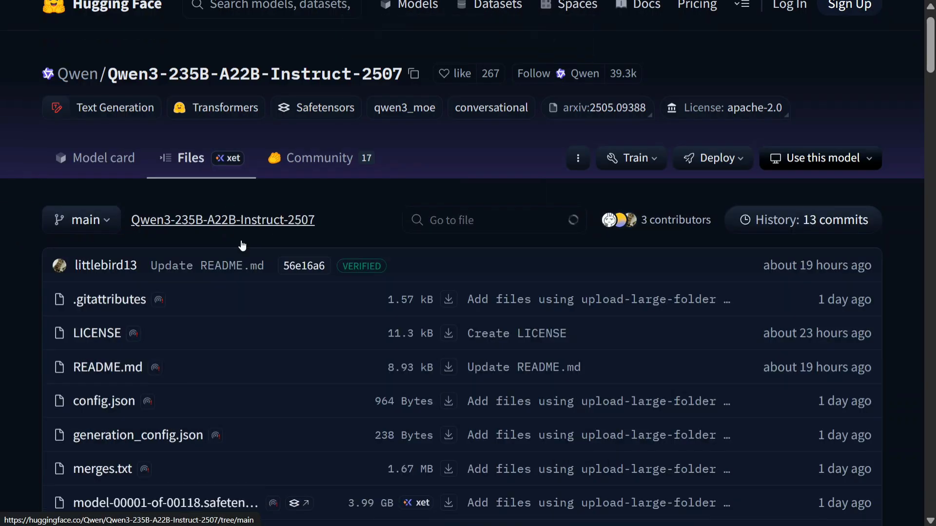
{"action": "scroll", "scroll_direction": "down", "scroll_amount": 3}
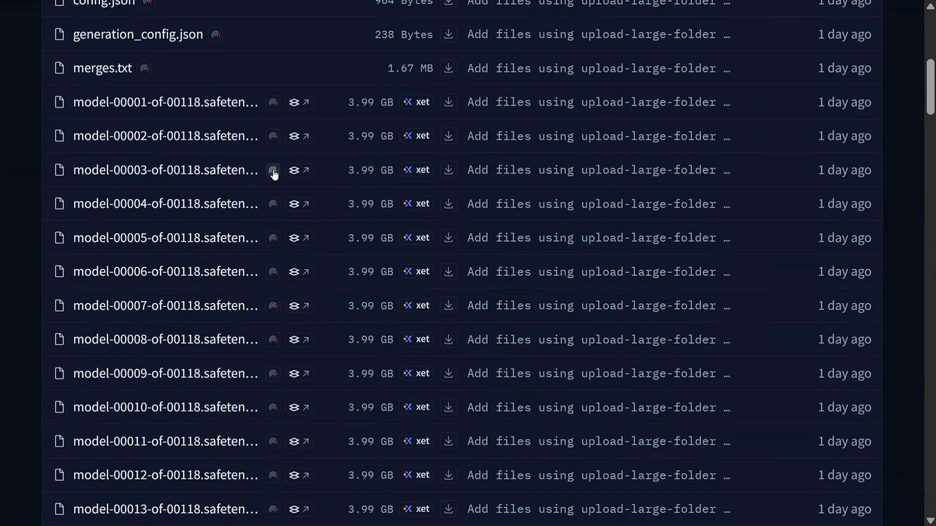
{"action": "scroll", "scroll_direction": "down", "scroll_amount": 3}
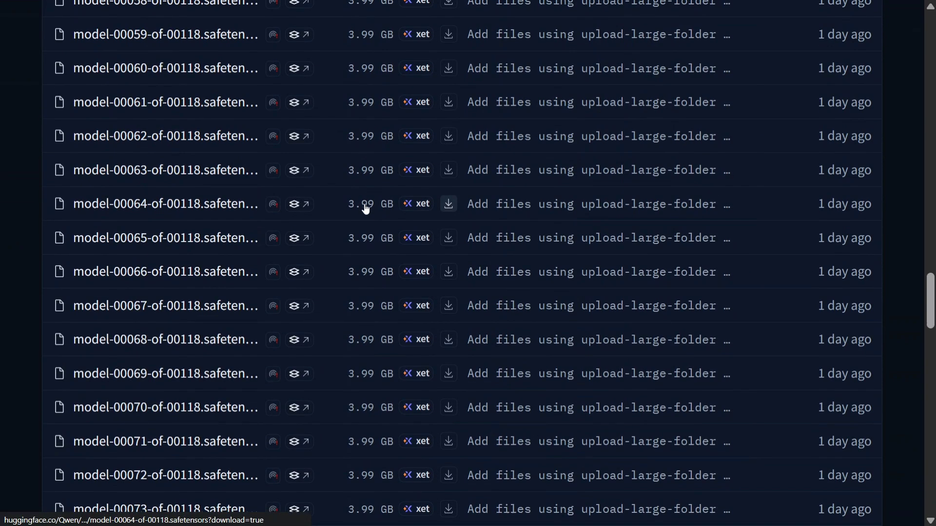
{"action": "scroll", "scroll_direction": "down", "scroll_amount": 3}
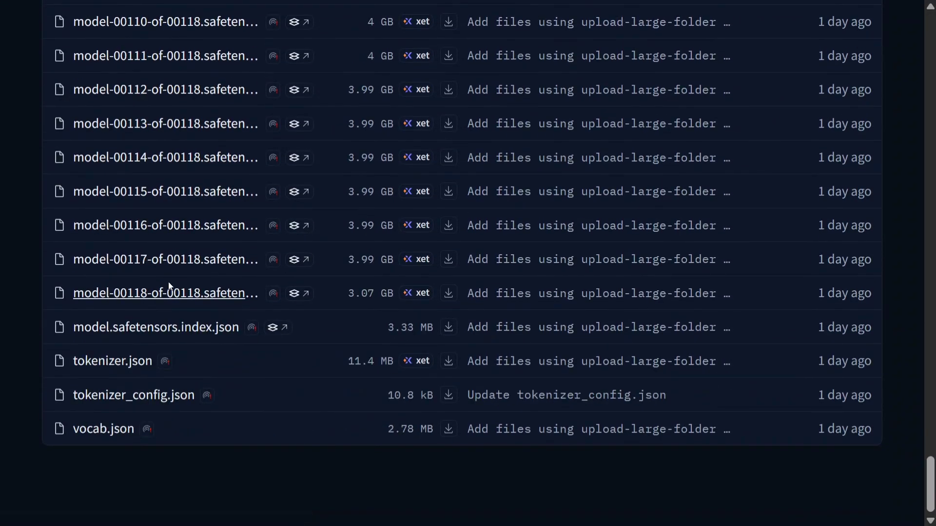
{"action": "mouse_move", "coordinate": [109, 249]}
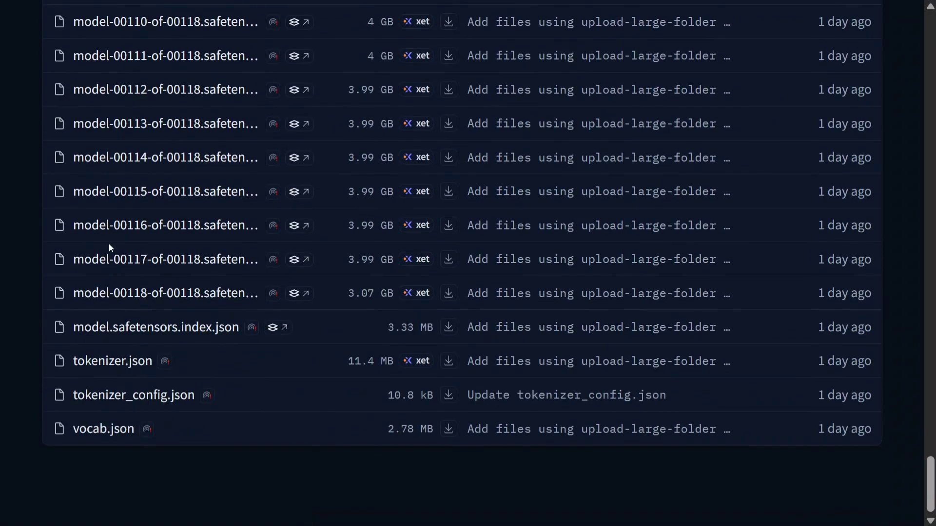
{"action": "mouse_move", "coordinate": [359, 315]}
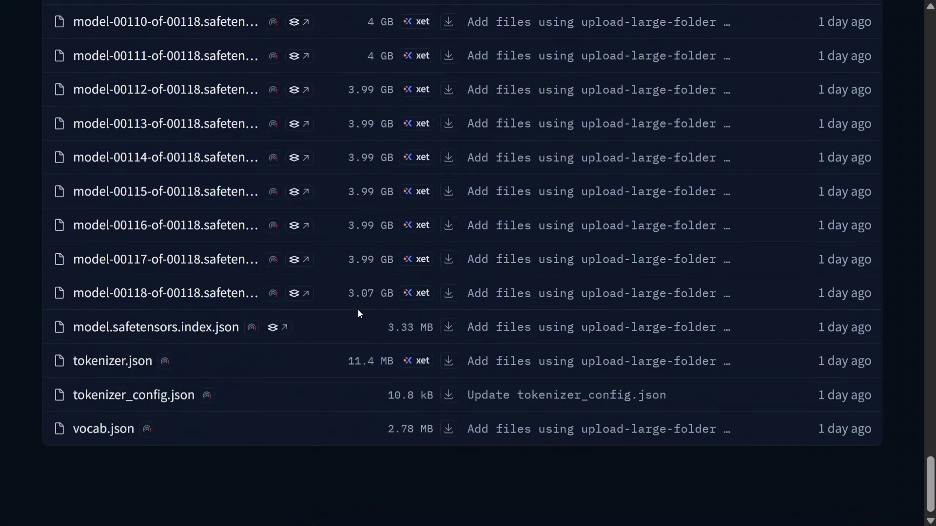
{"action": "scroll", "scroll_direction": "up", "scroll_amount": 3}
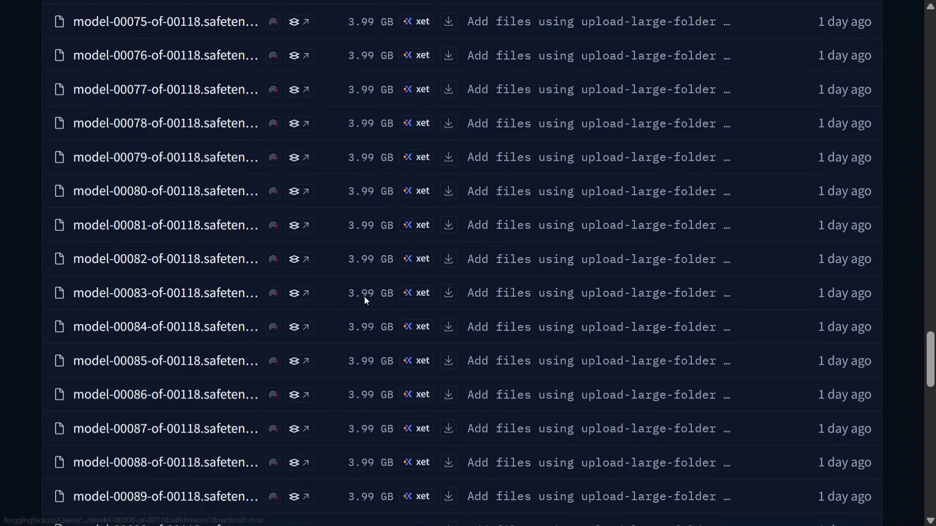
{"action": "scroll", "scroll_direction": "up", "scroll_amount": 3}
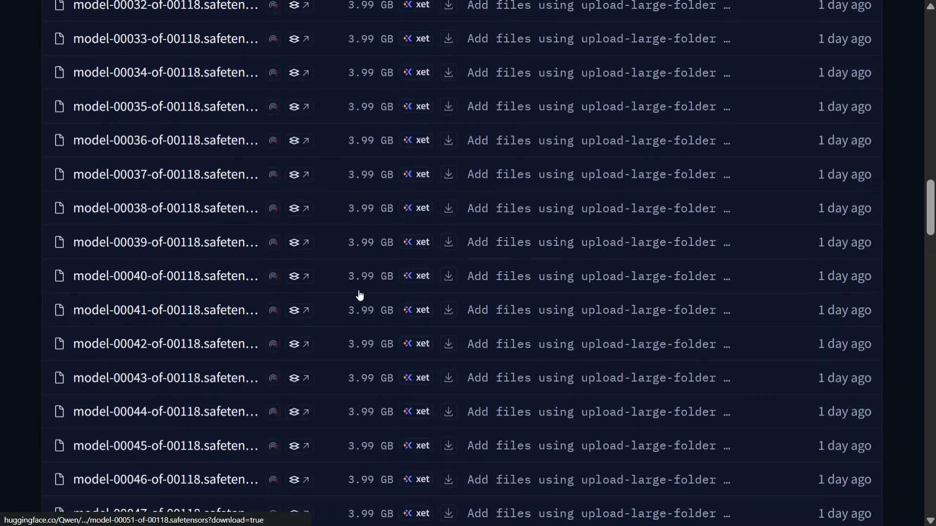
{"action": "scroll", "scroll_direction": "up", "scroll_amount": 3}
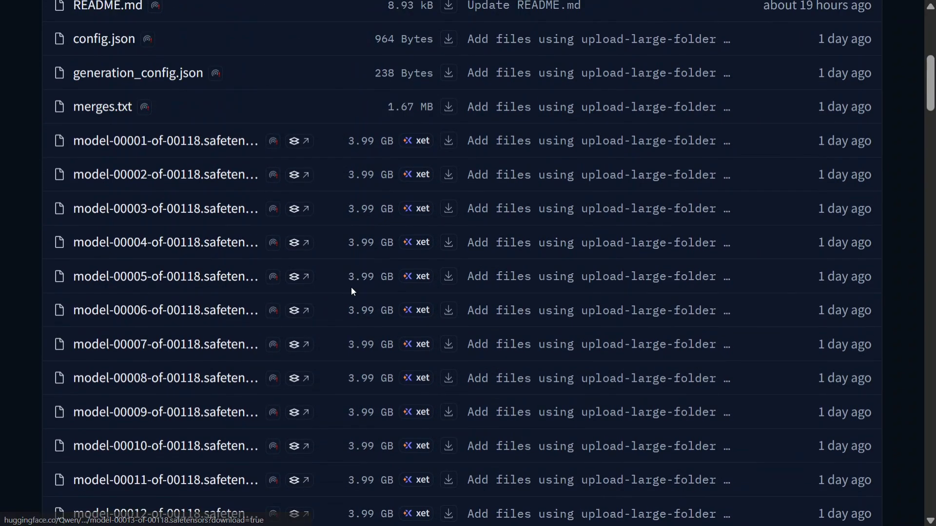
{"action": "scroll", "scroll_direction": "up", "scroll_amount": 3}
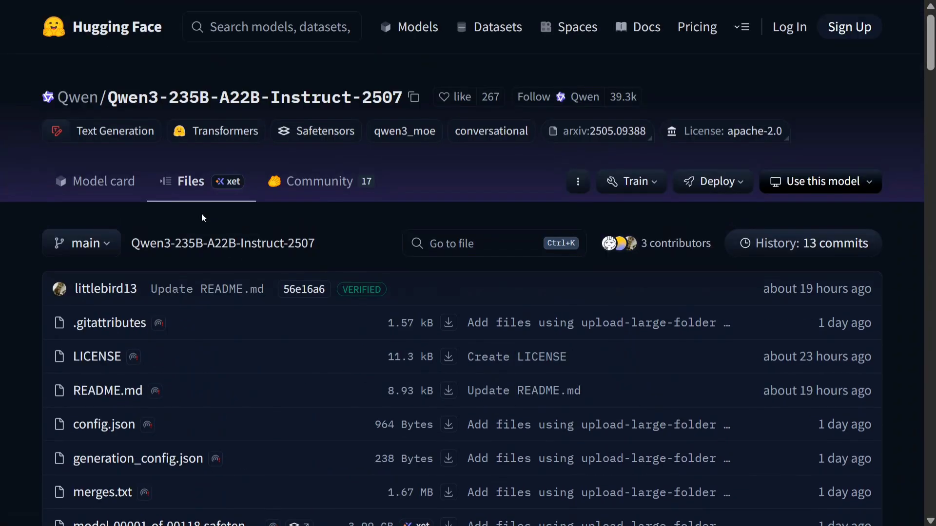